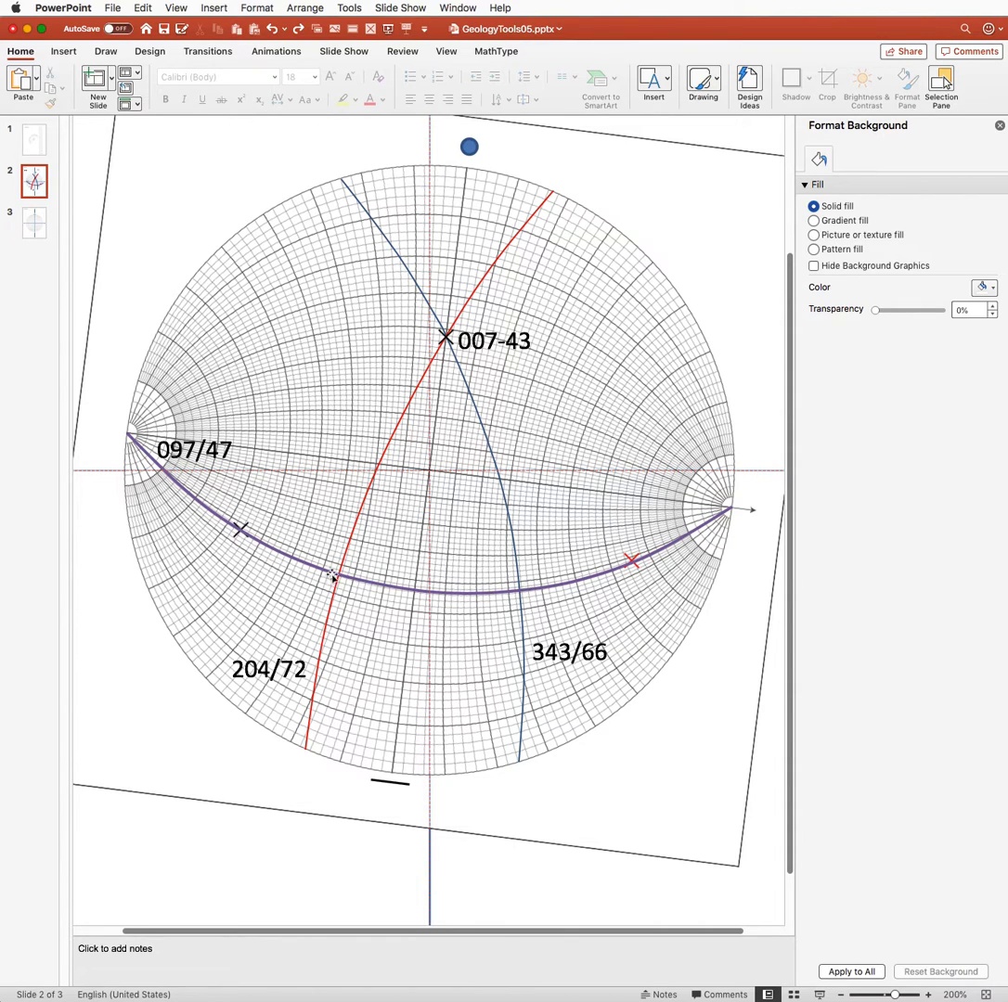
mouse_move(515, 594)
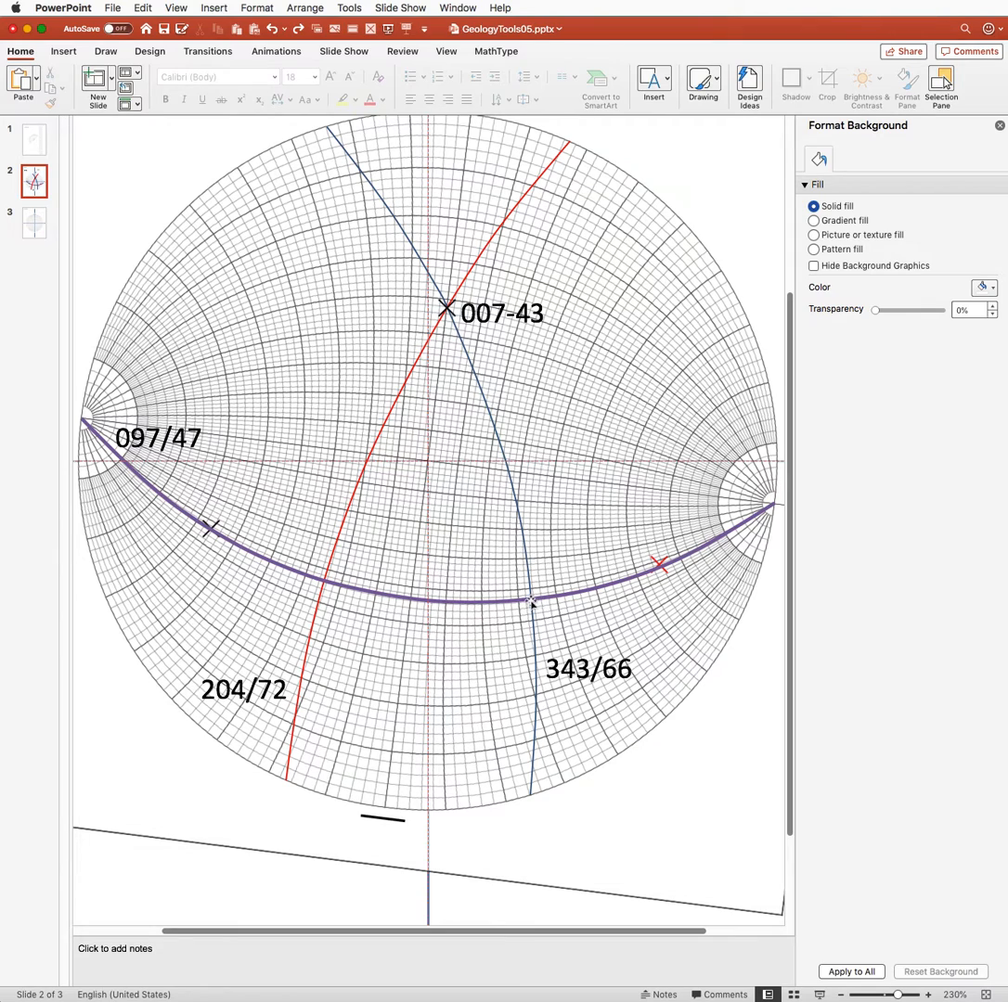
mouse_move(323, 585)
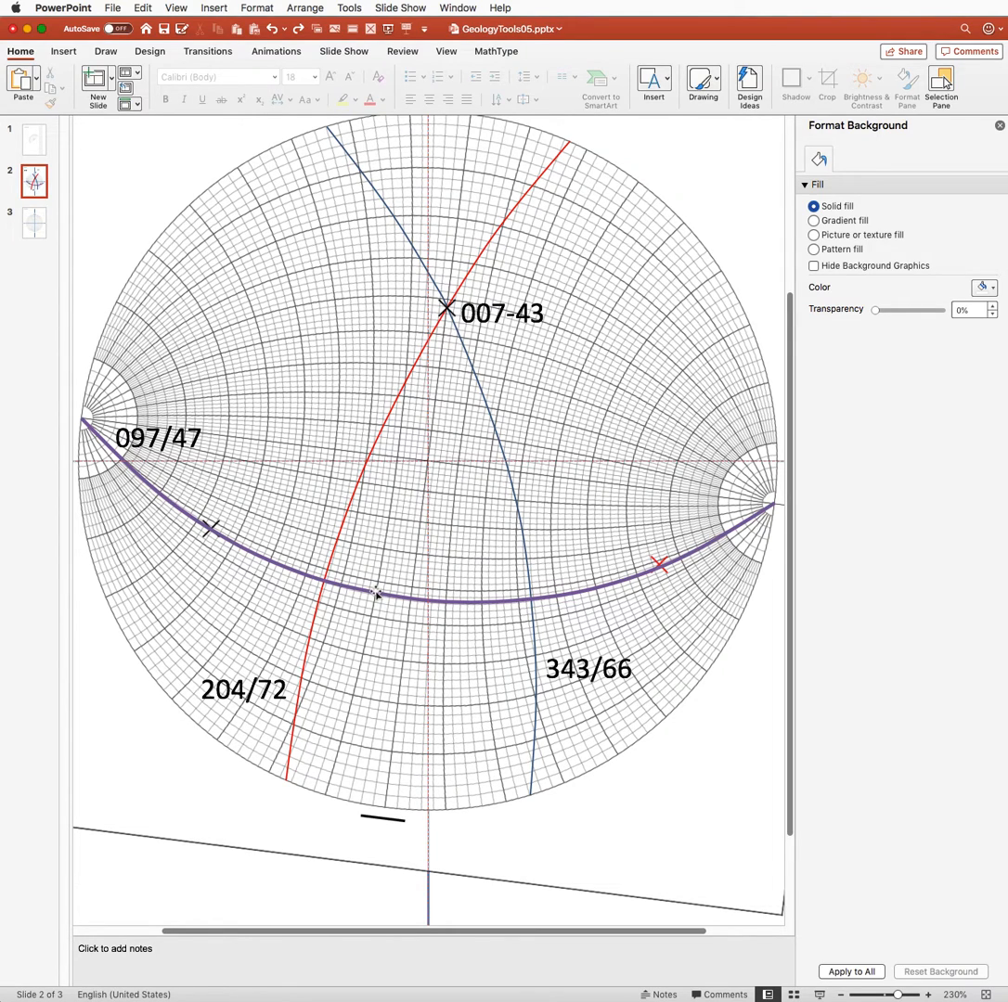
mouse_move(489, 606)
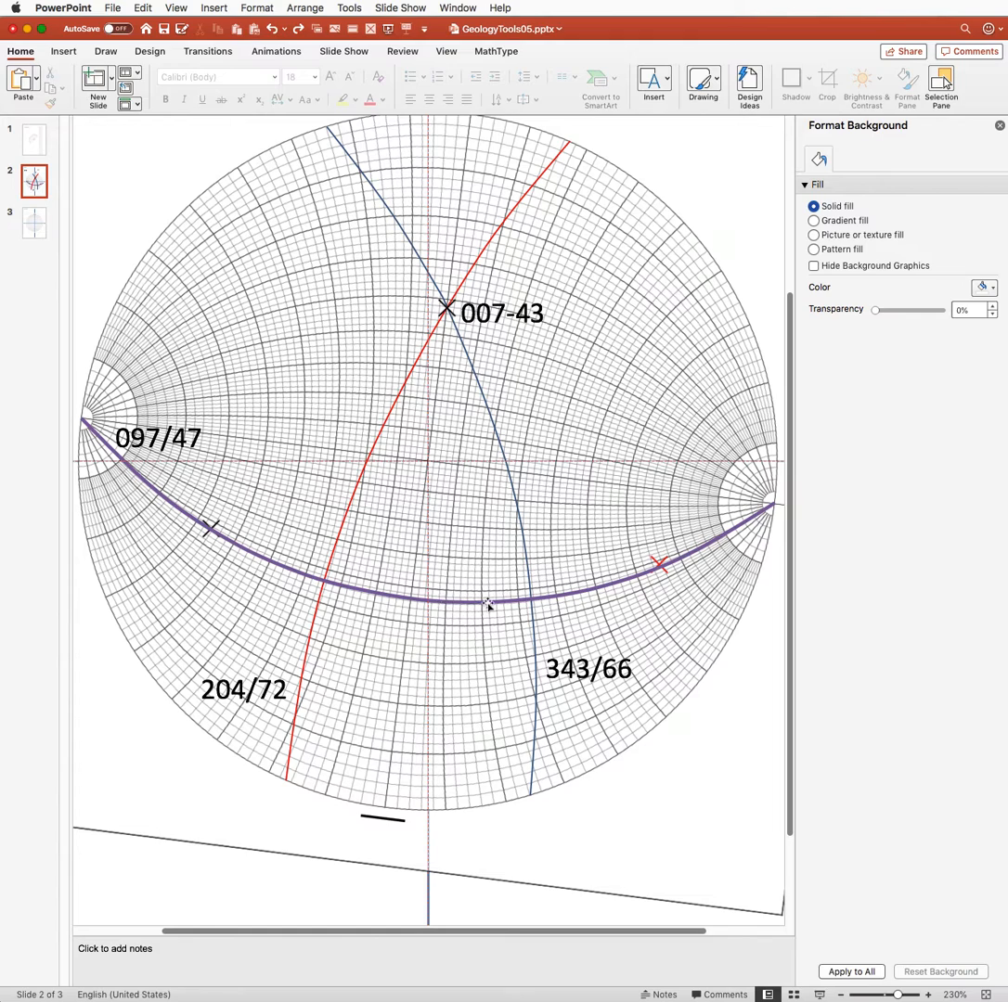
mouse_move(526, 602)
text(58)
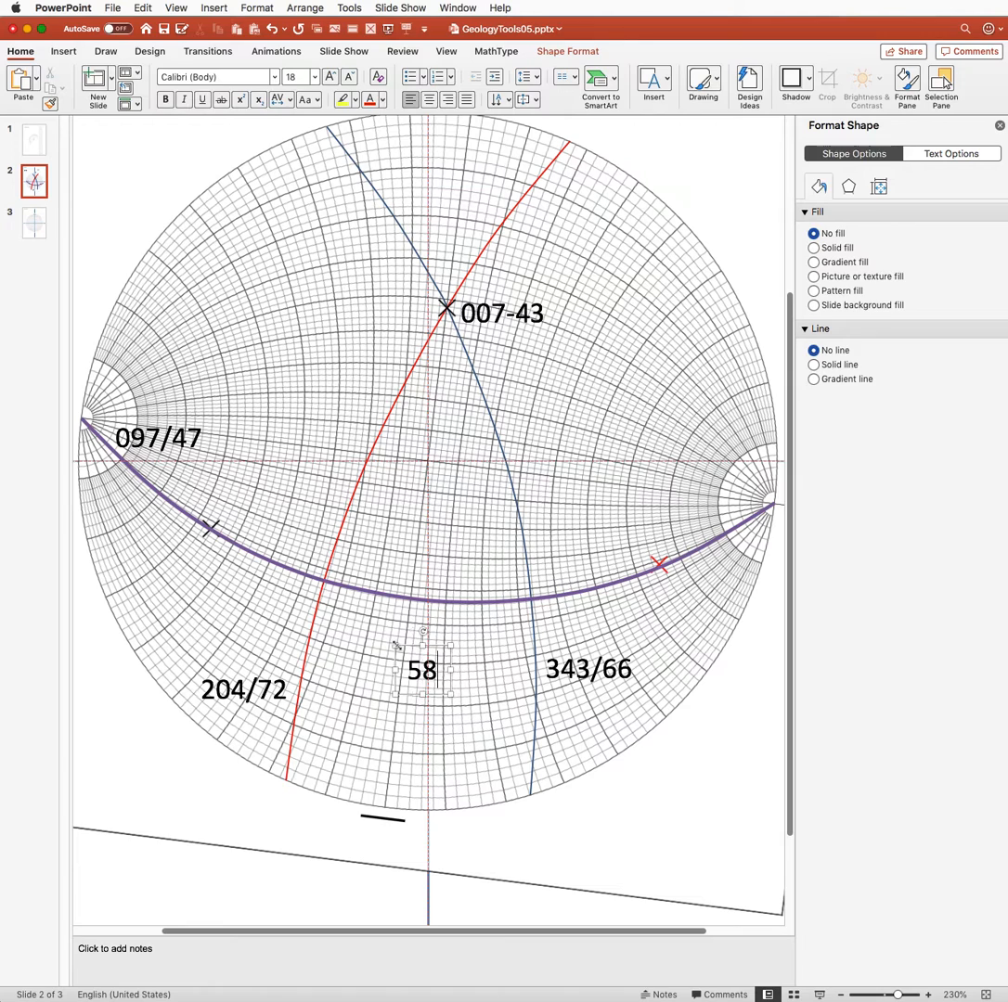
- Add the degree symbol so the label below the purple arc reads 58°
text(°)
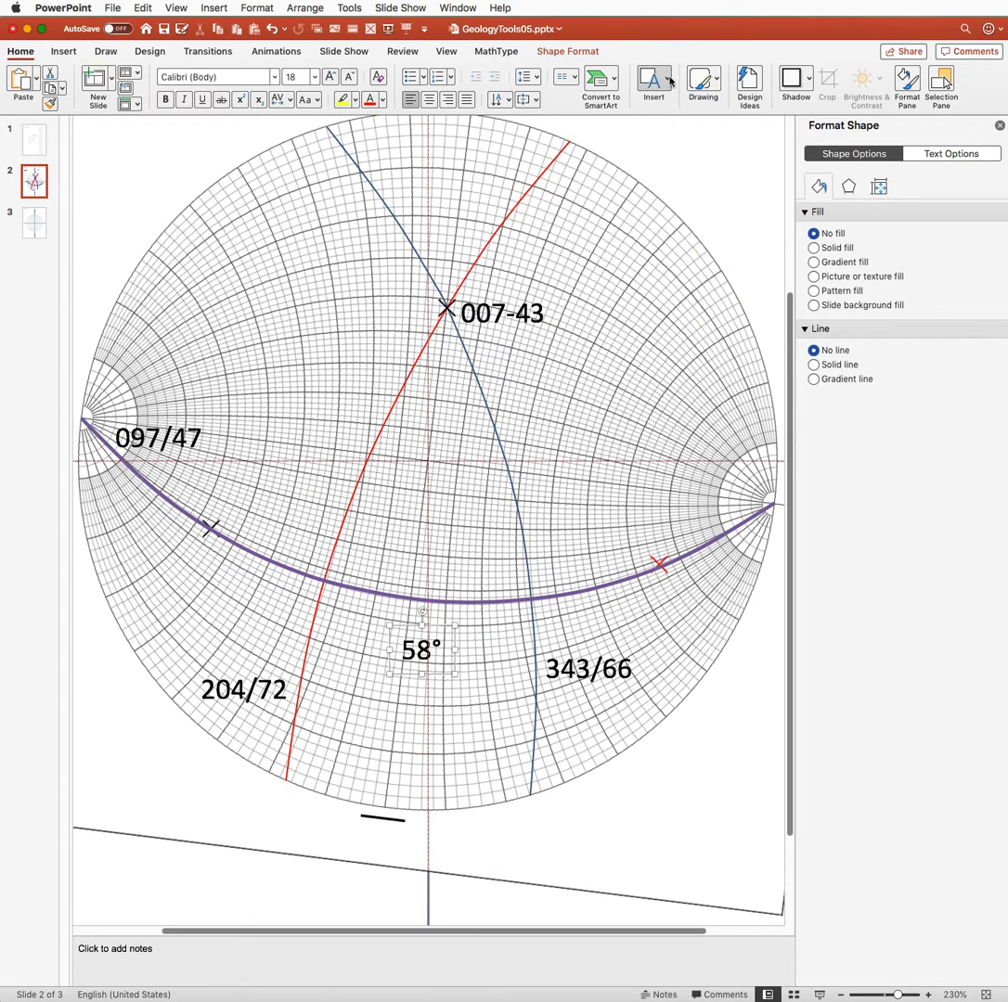
- Draw a double arrow along the purple arc from the red to the blue crossing
click(654, 79)
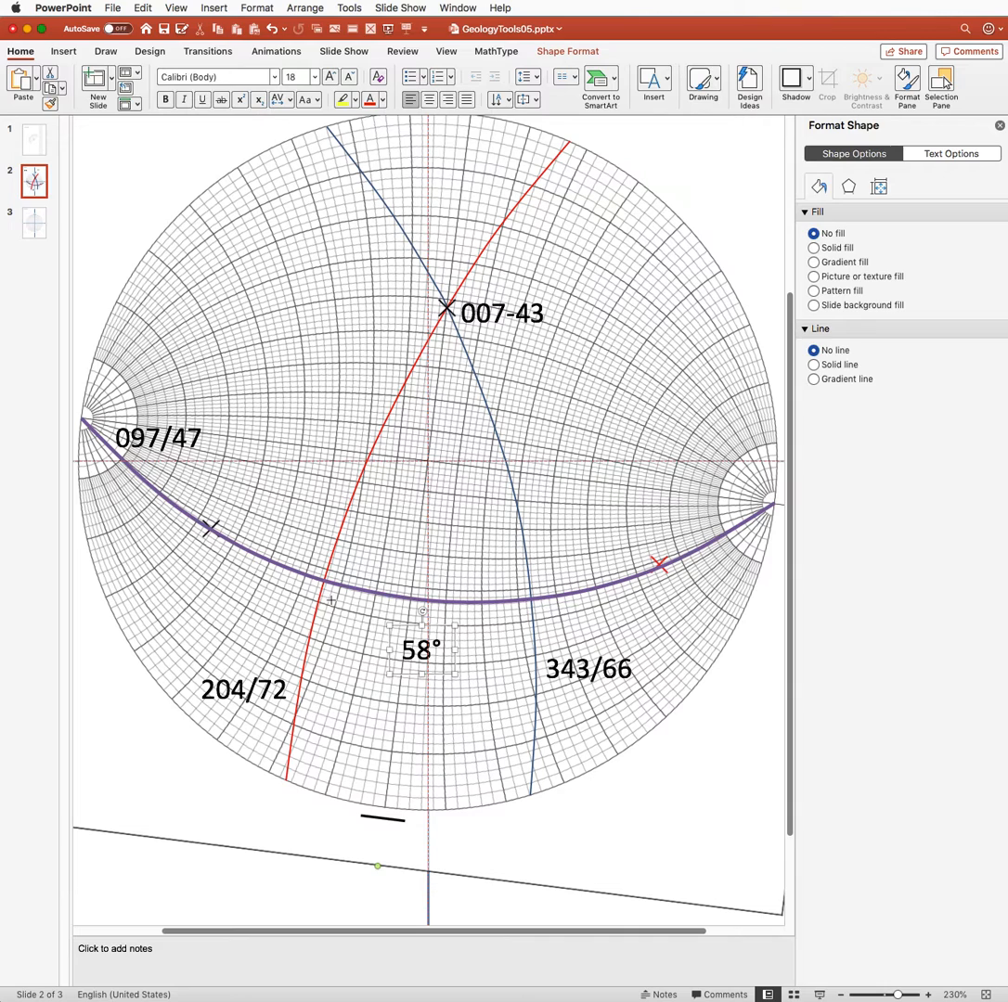
drag(526, 614, 334, 596)
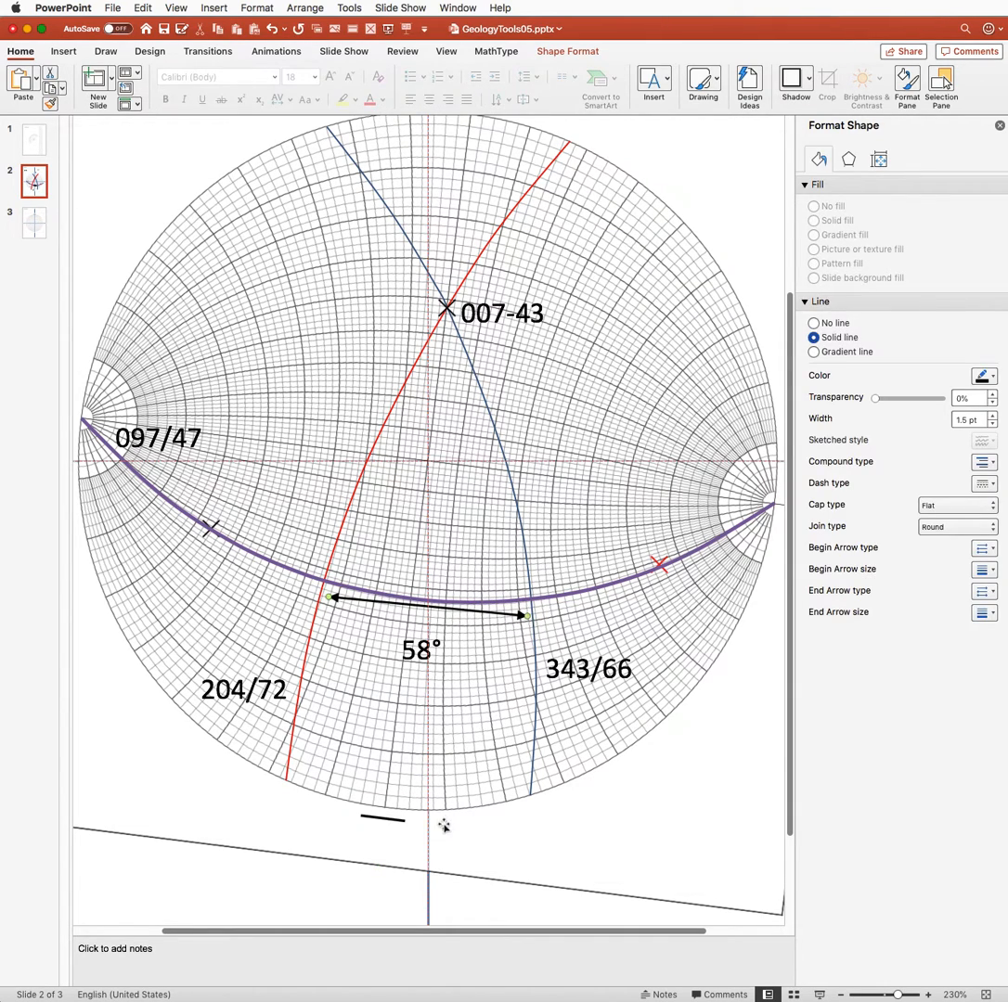
mouse_move(465, 692)
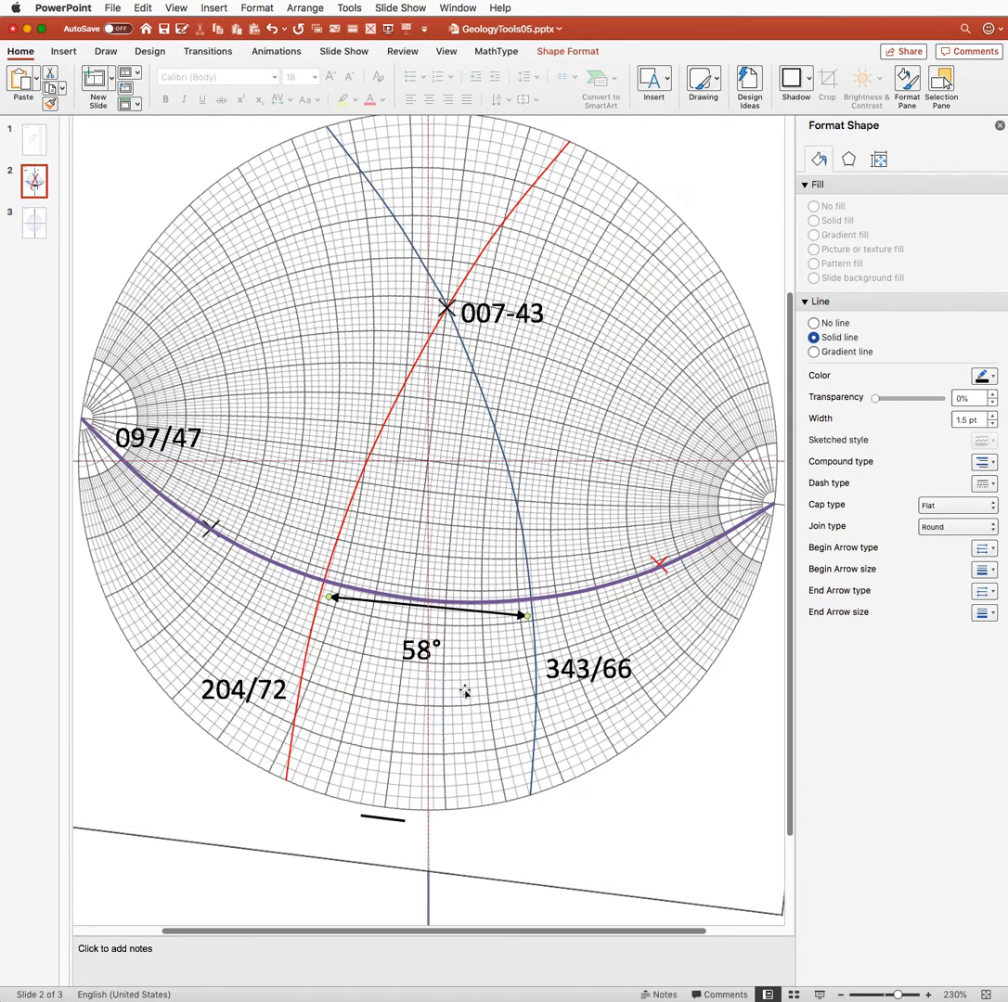
mouse_move(627, 863)
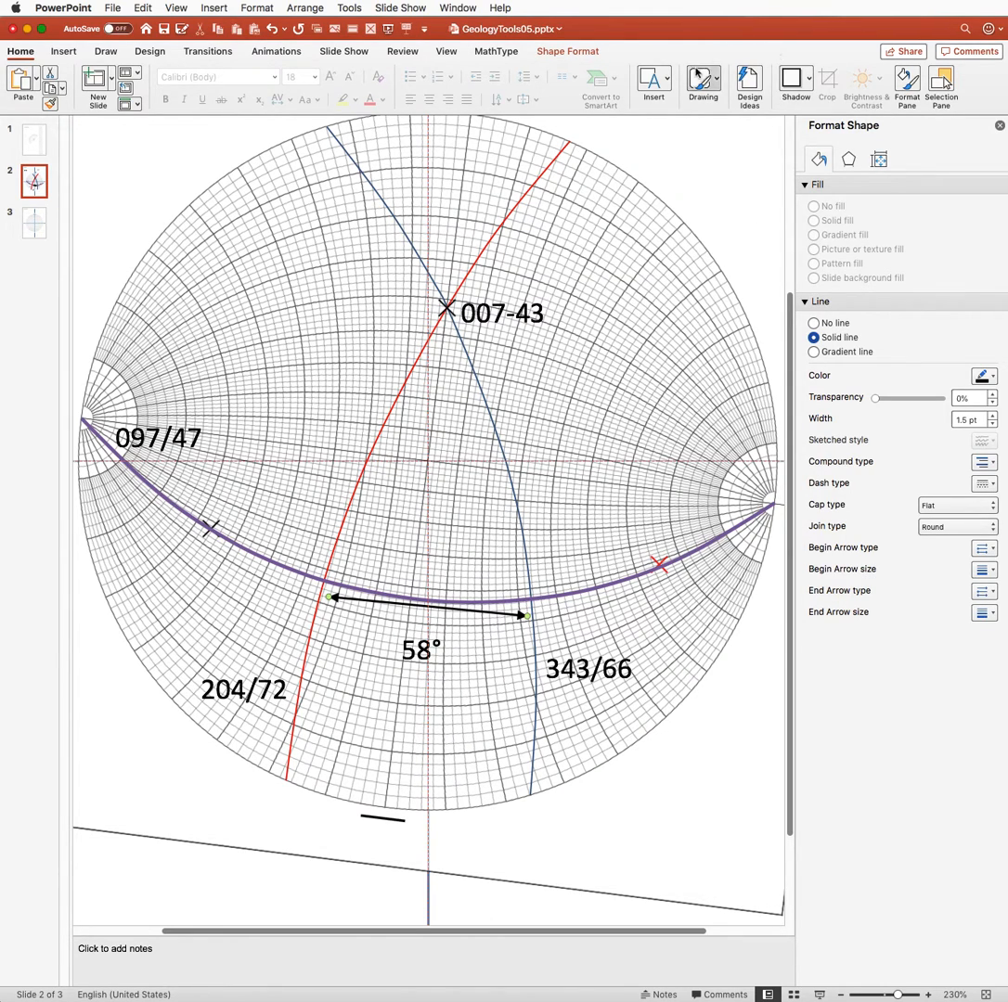
- Draw a double arrow along the purple arc from the black X to the red X
click(653, 78)
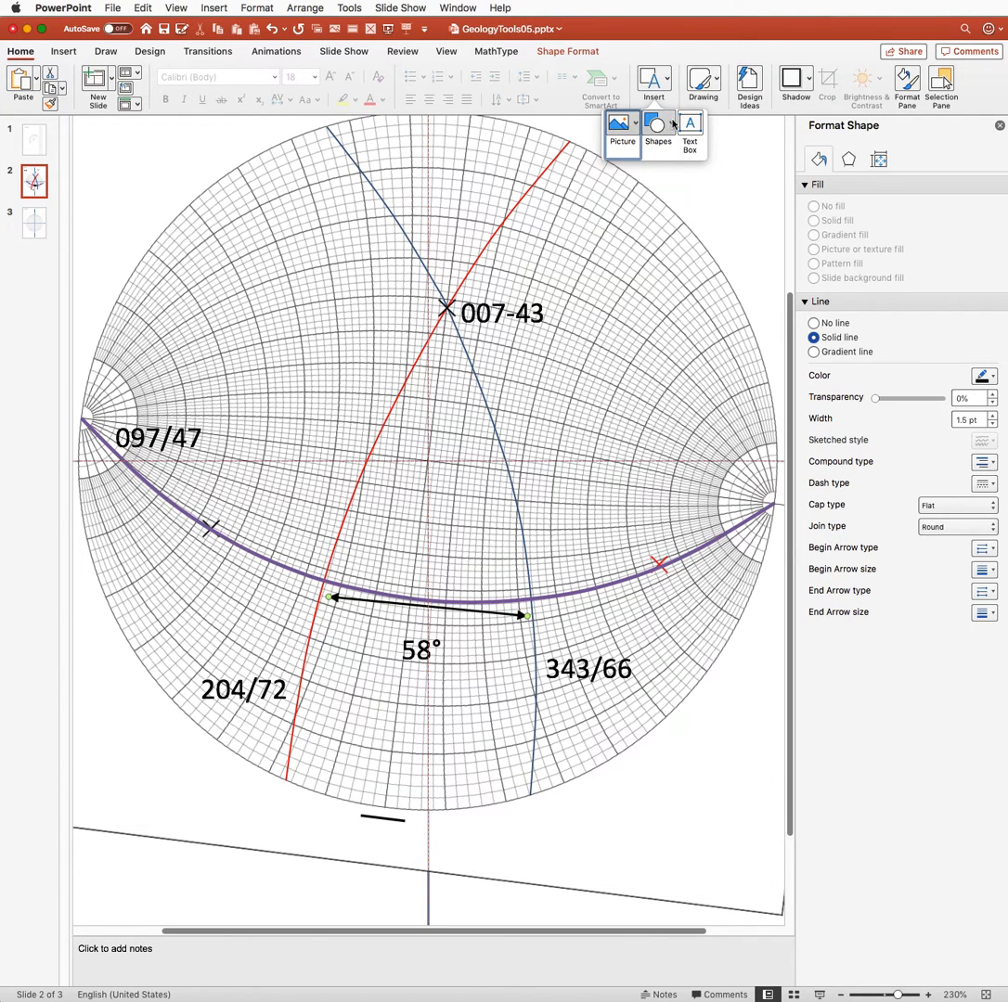
click(659, 127)
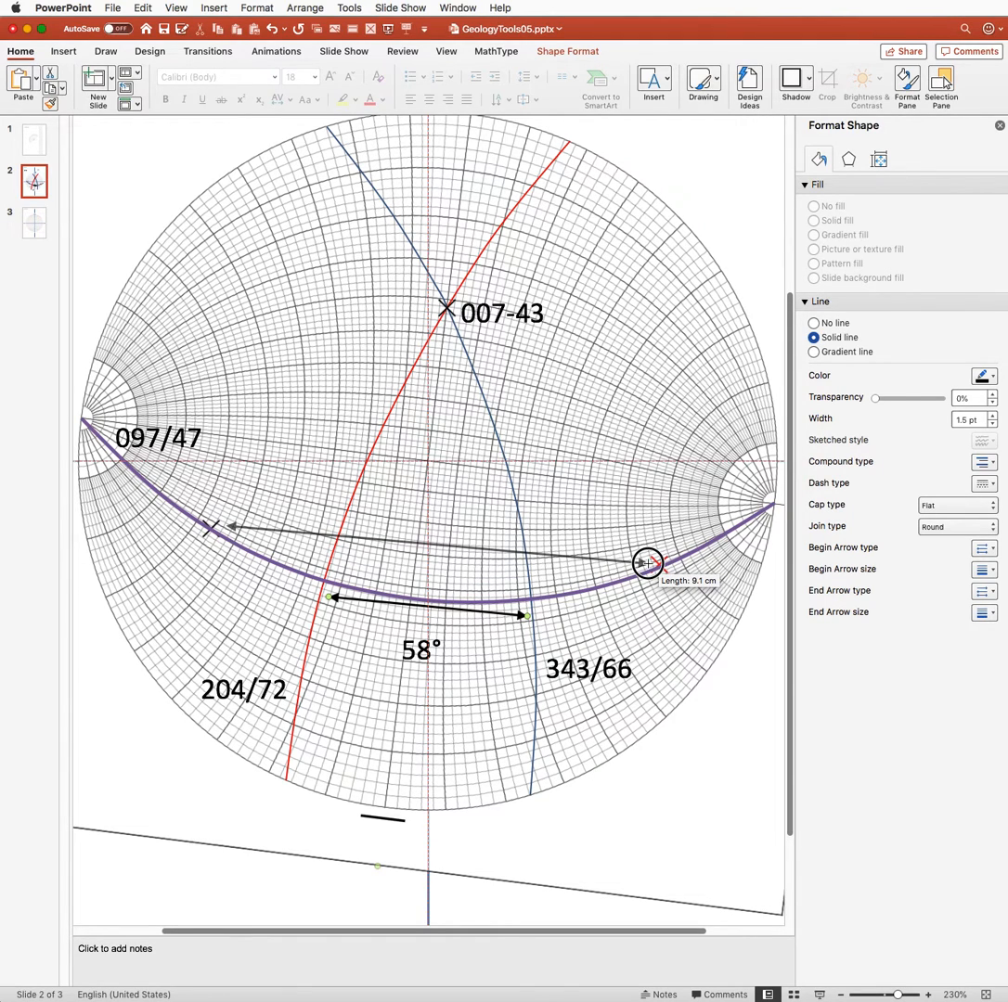
drag(648, 564, 664, 561)
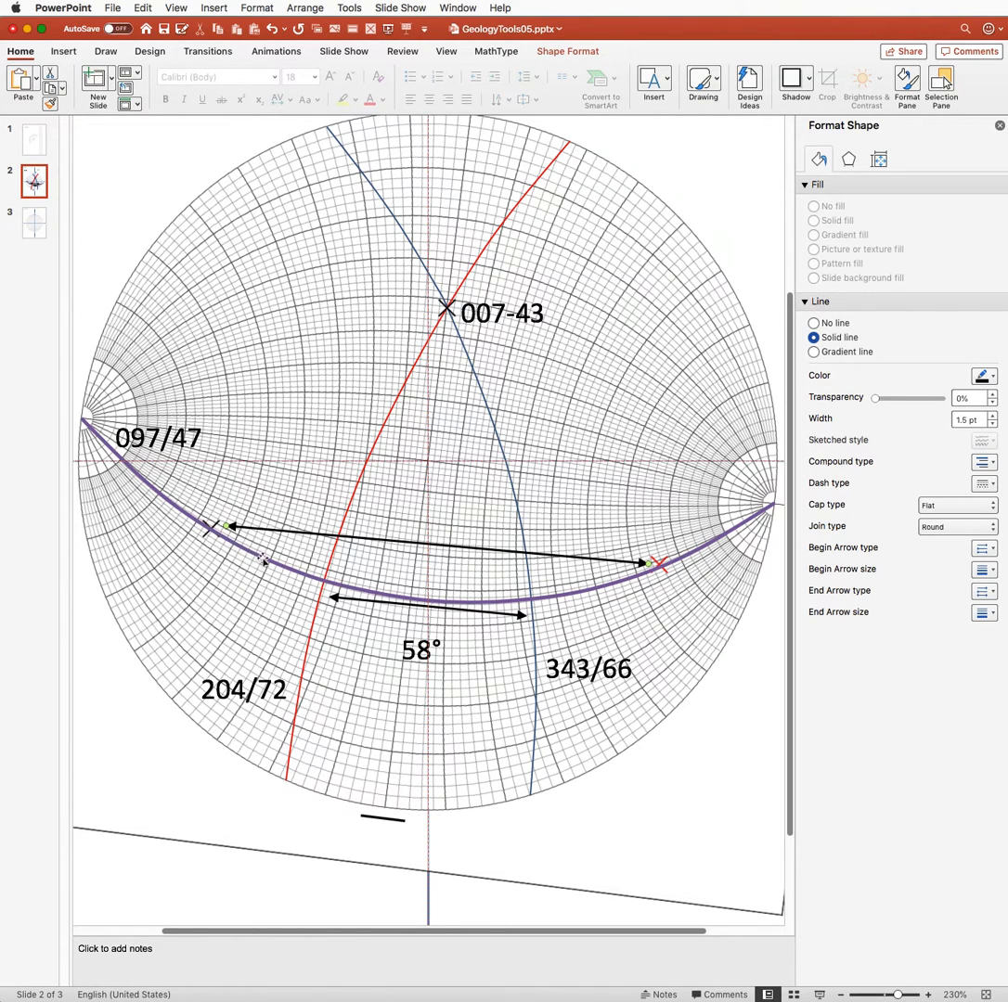
mouse_move(366, 596)
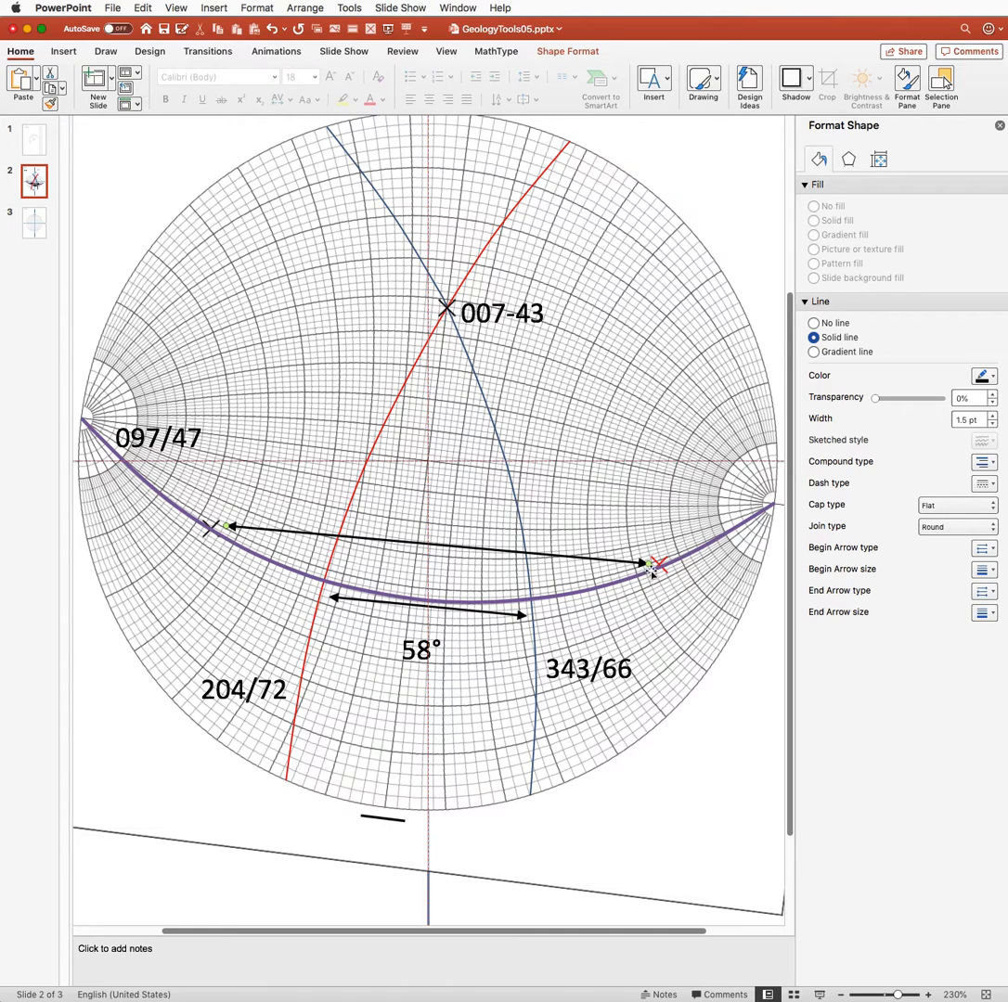
mouse_move(599, 274)
text(122)
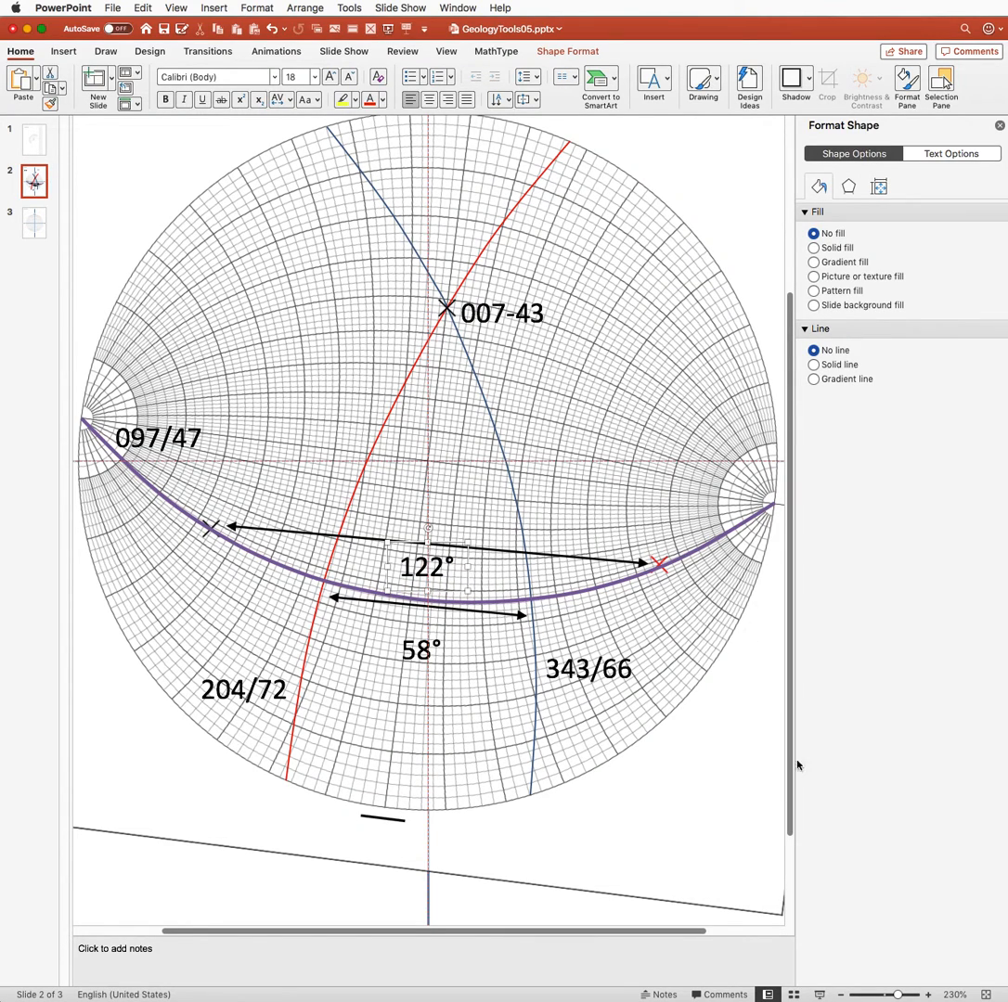
mouse_move(246, 902)
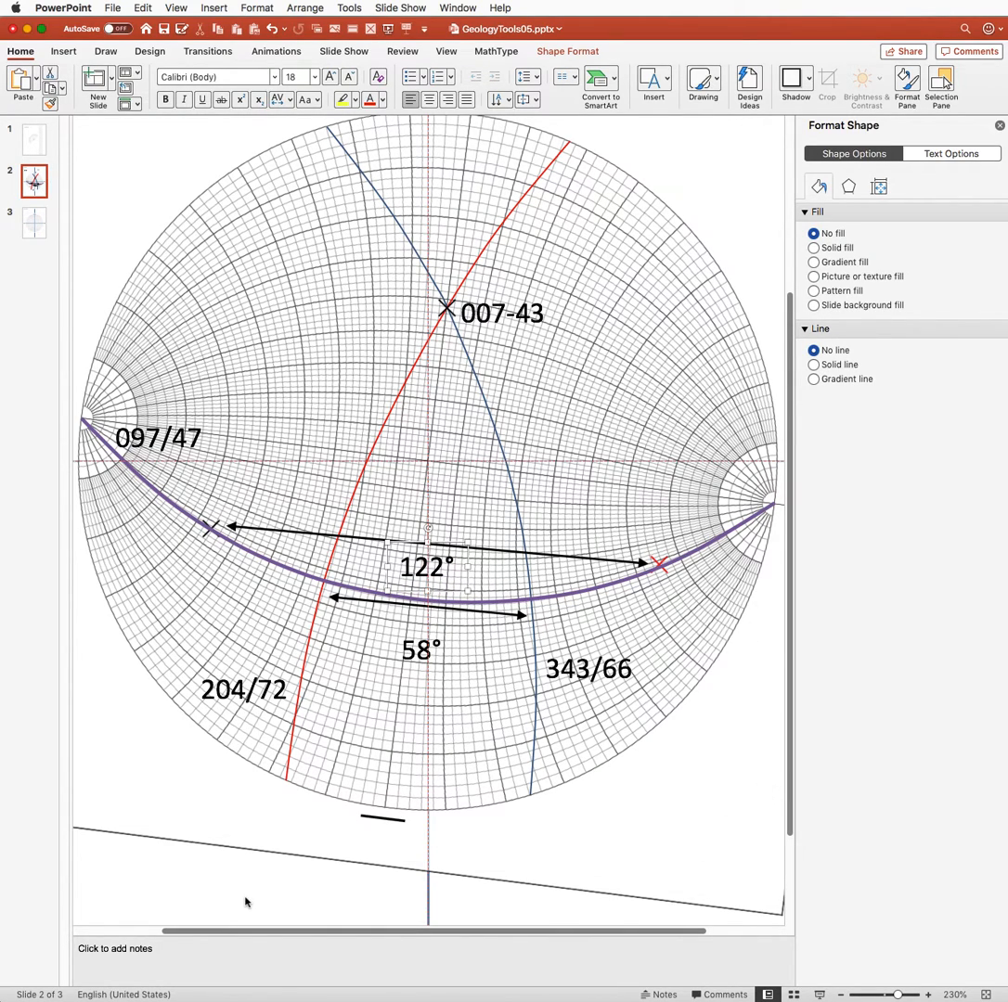